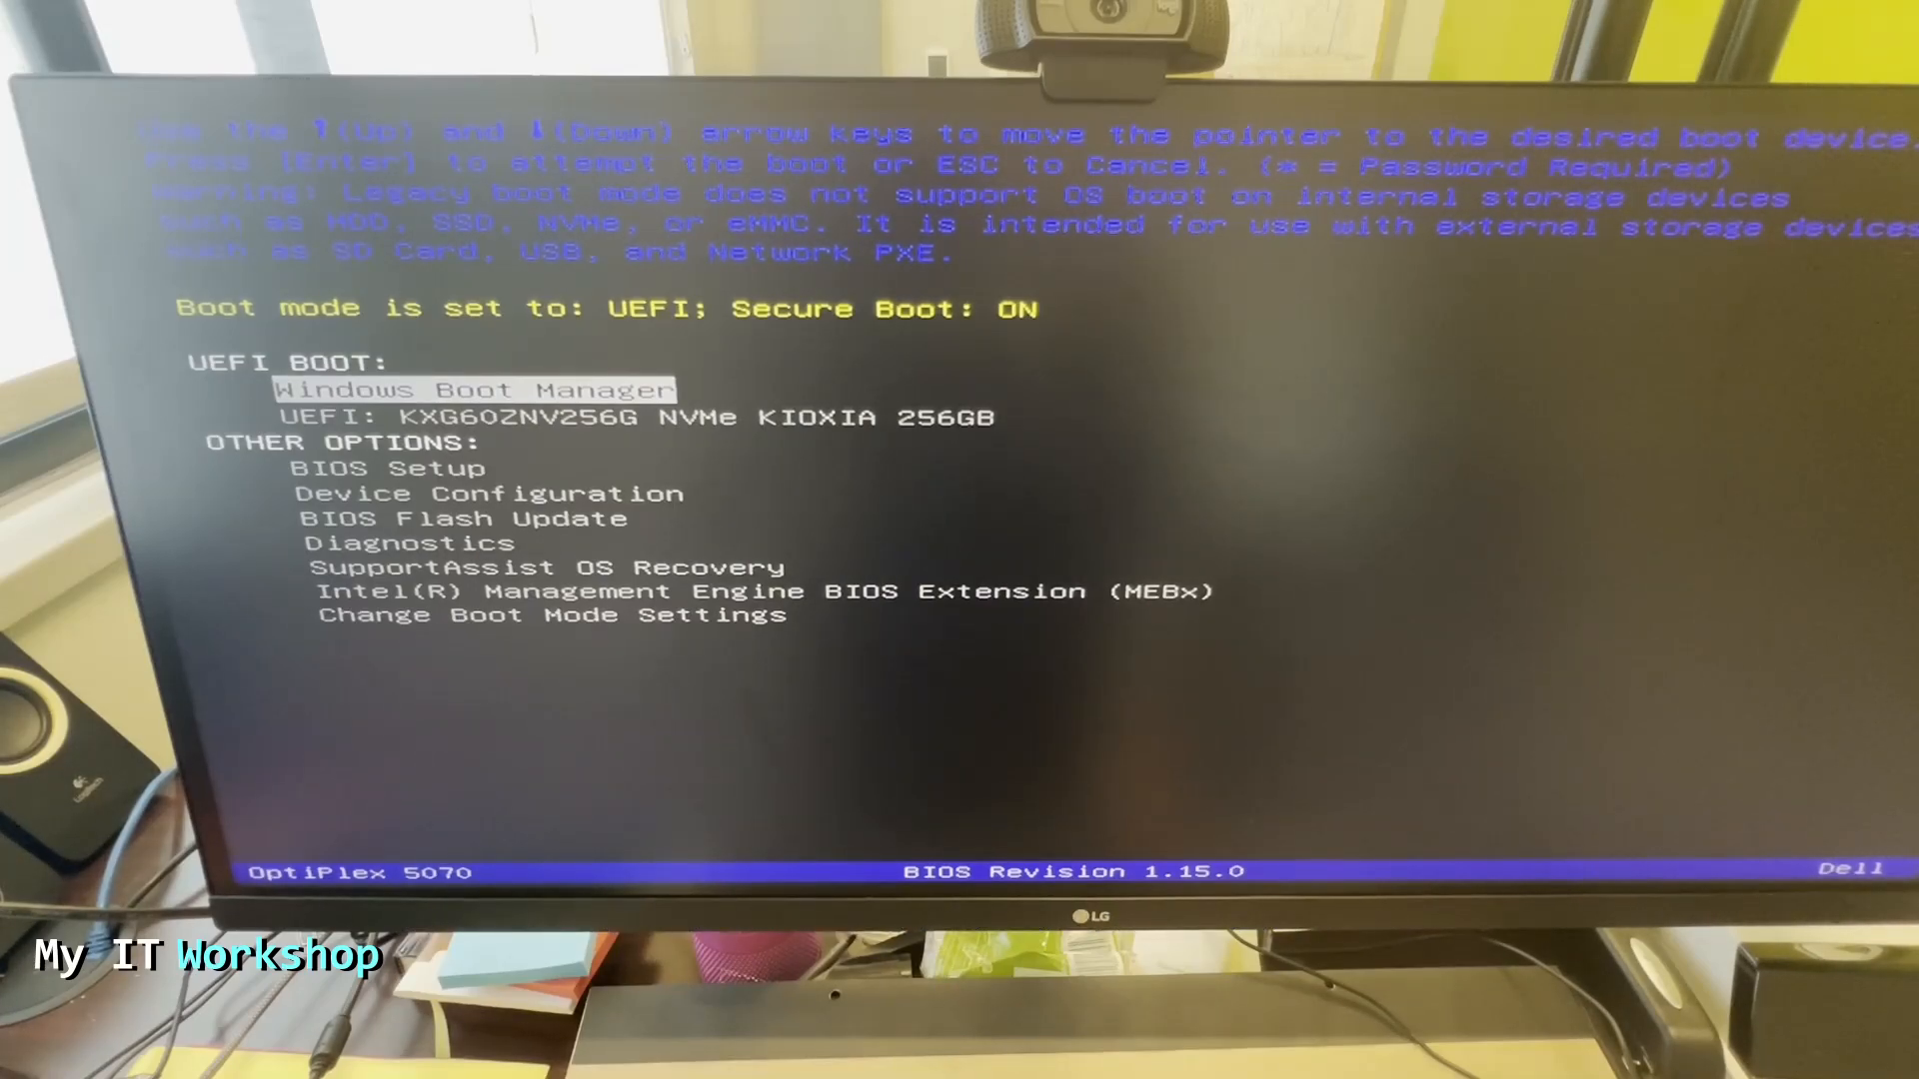
# Move the selection down the boot options toward BIOS Flash Update.
pyautogui.press('Down')
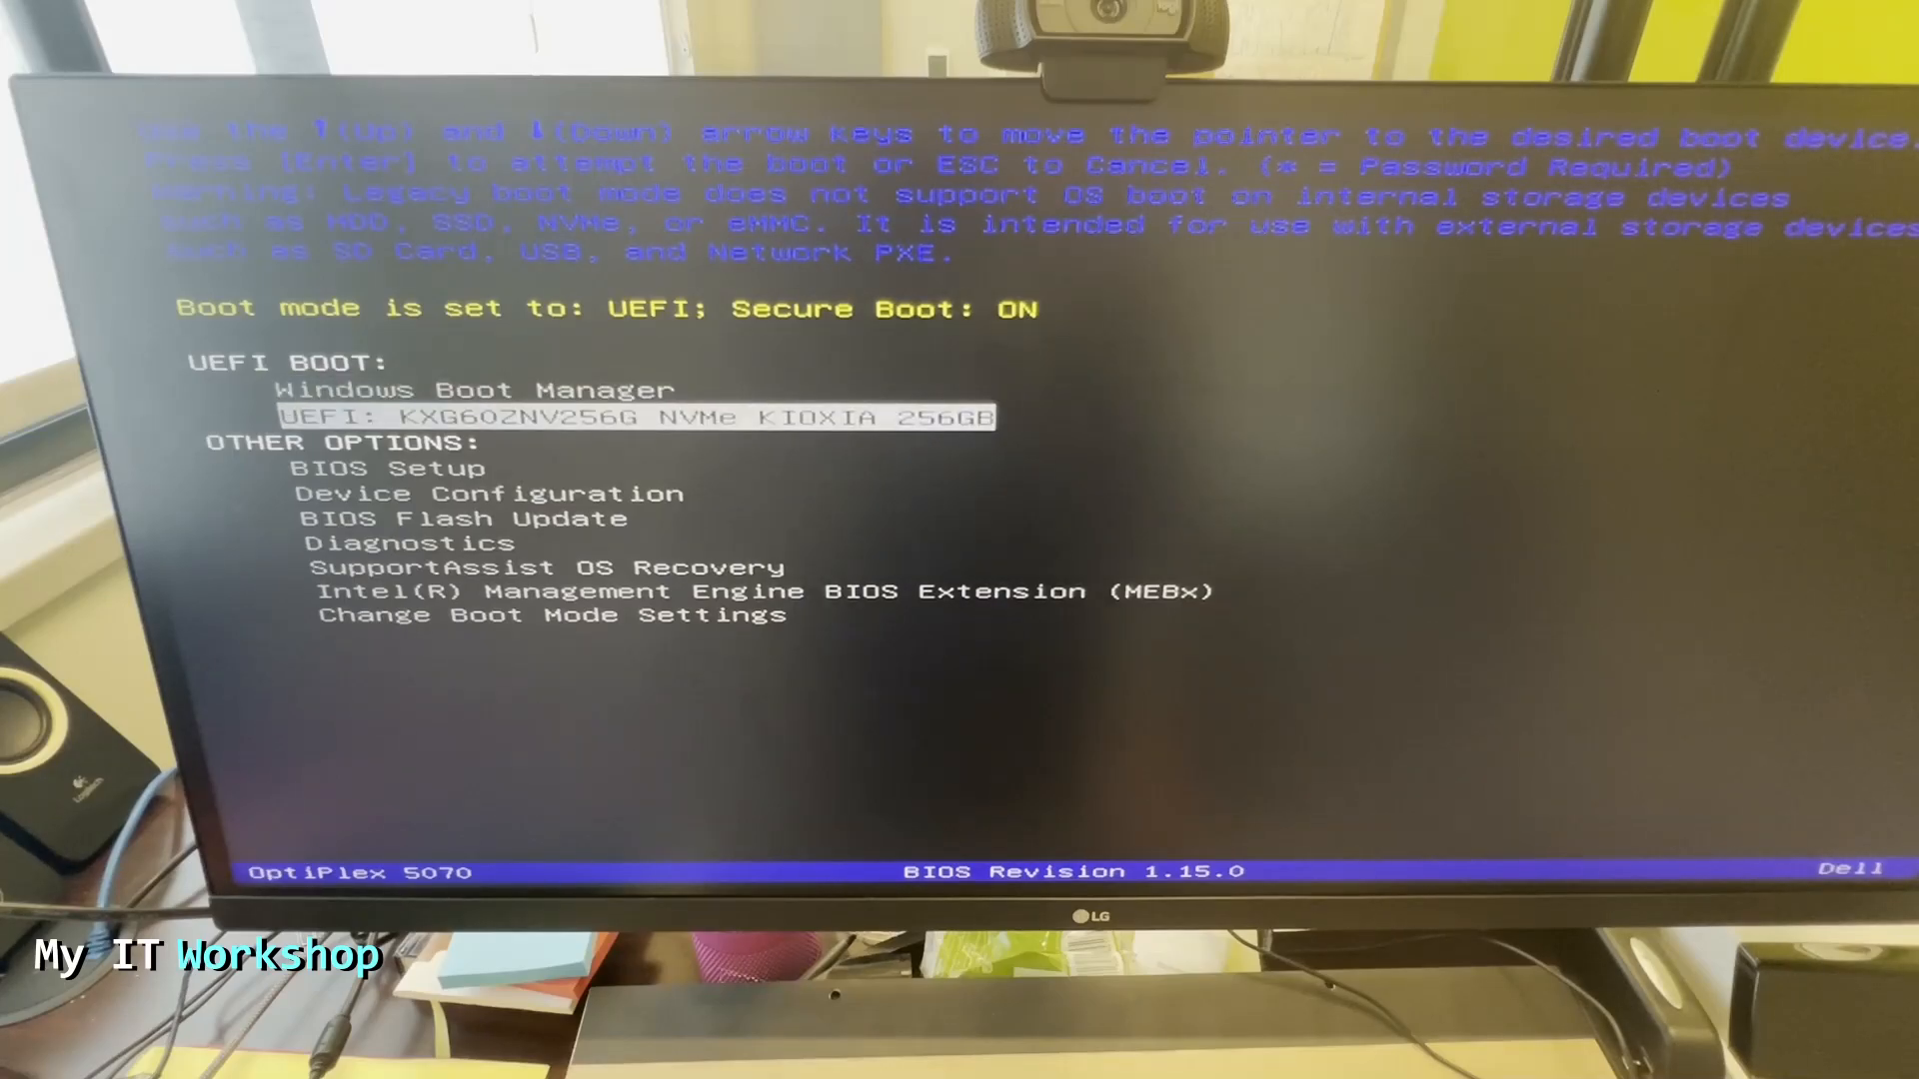
pyautogui.press('Down')
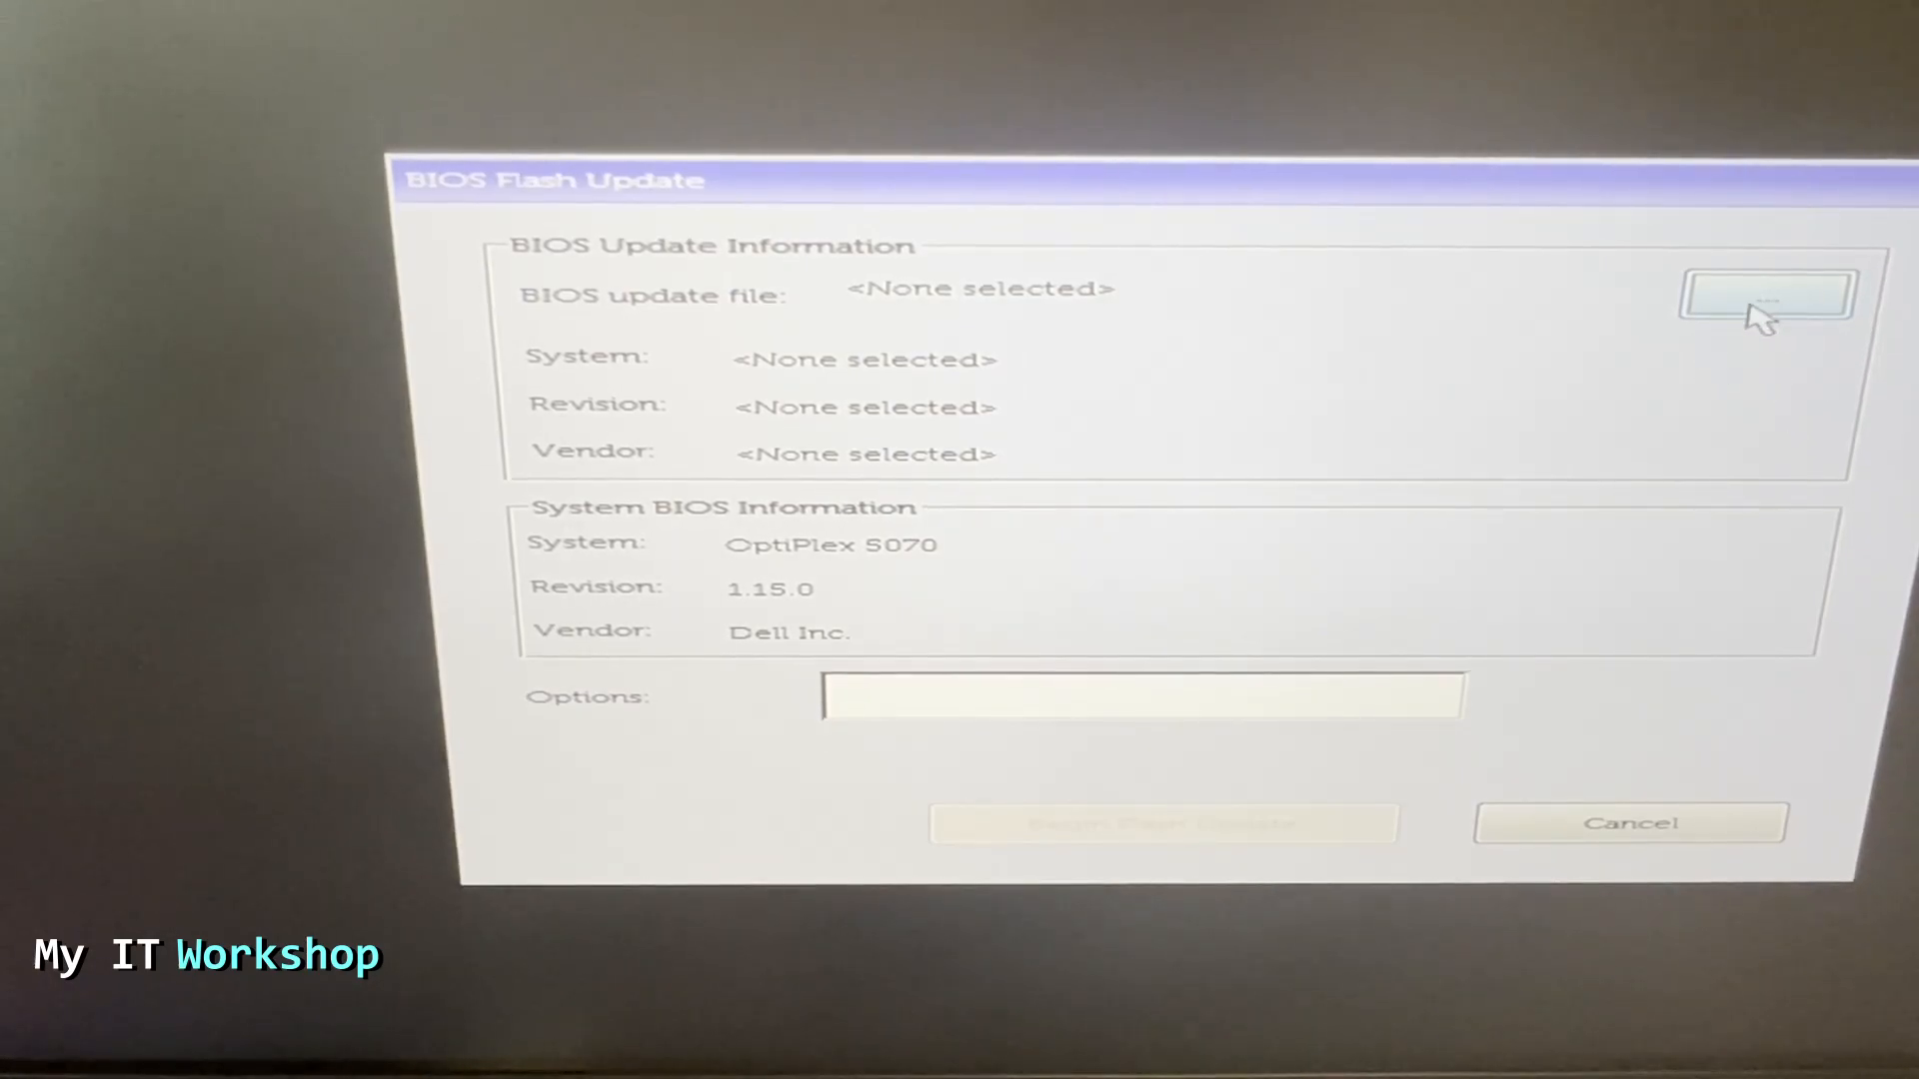
# Browse FS0 and load OptiPlex_5070_1.26.0.exe as the update file, listing revision 1.26.0.
pyautogui.click(1763, 294)
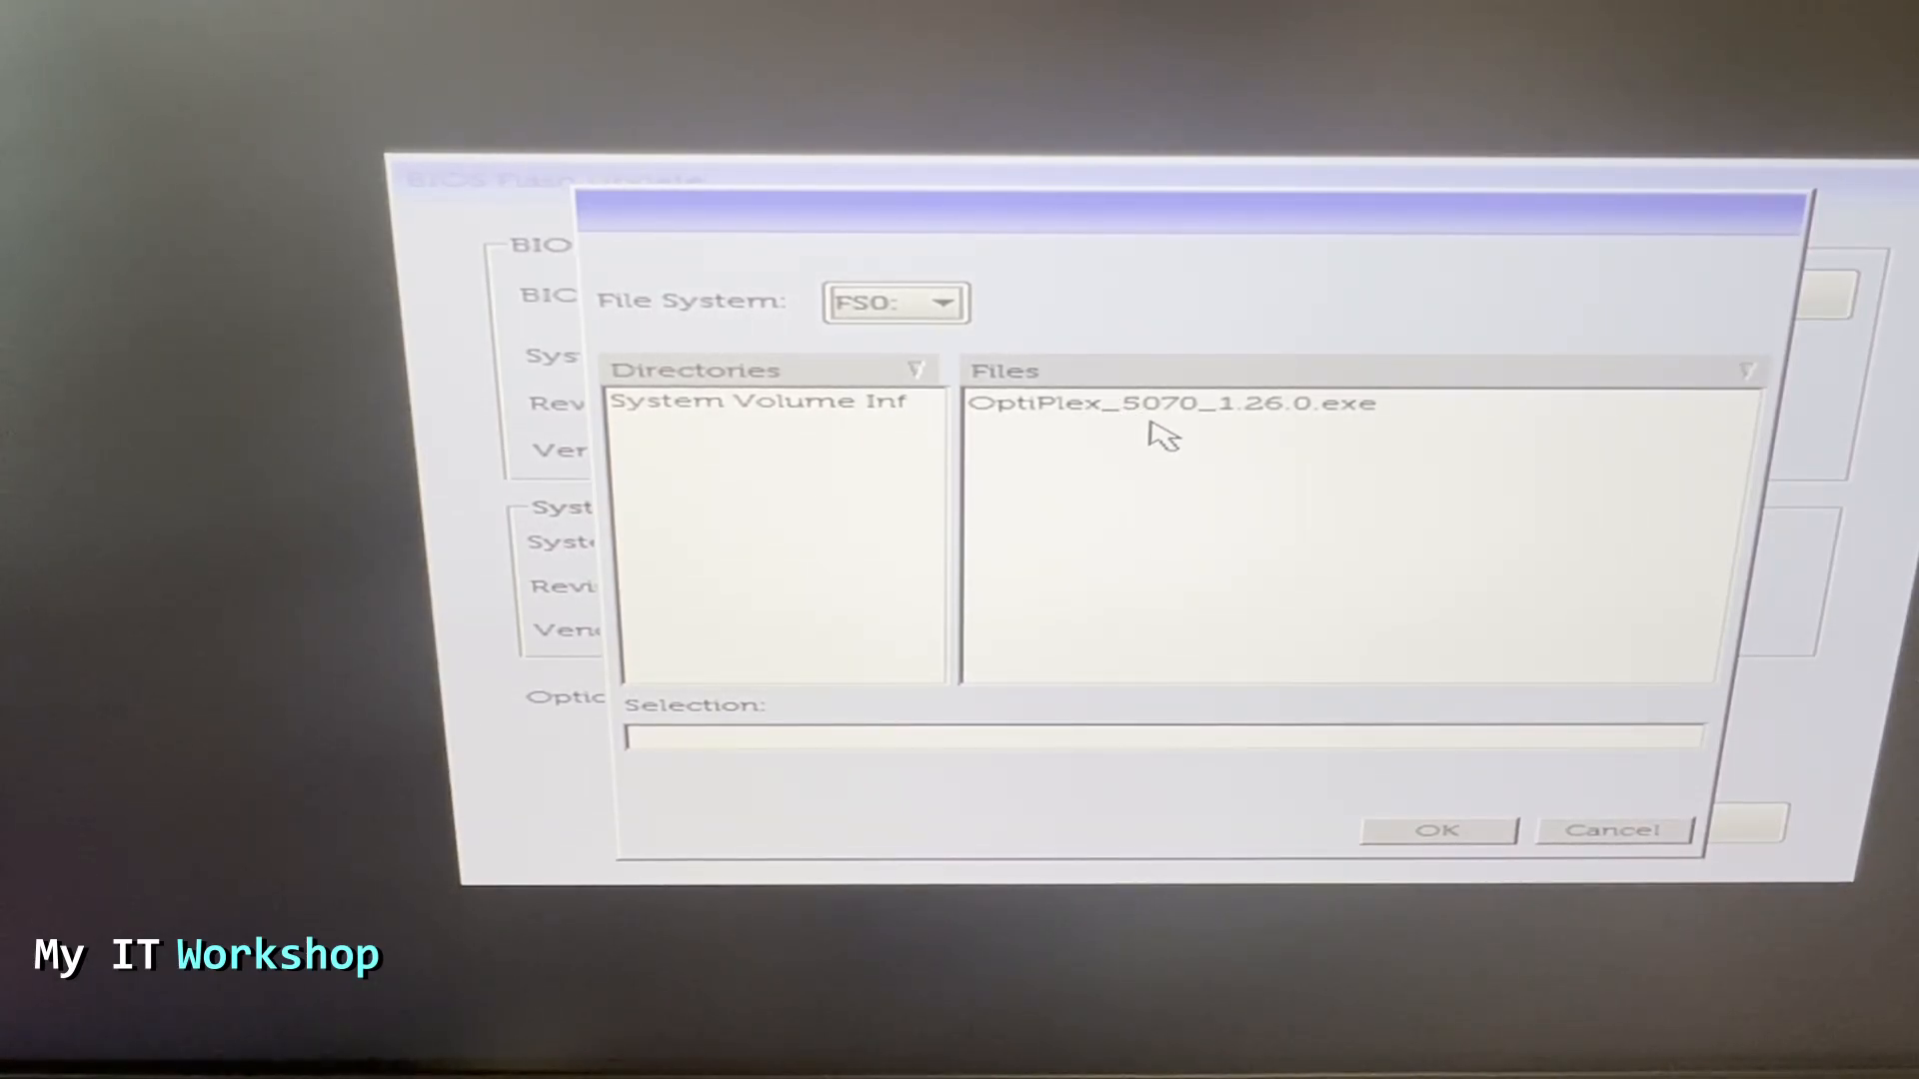
pyautogui.moveTo(1223, 438)
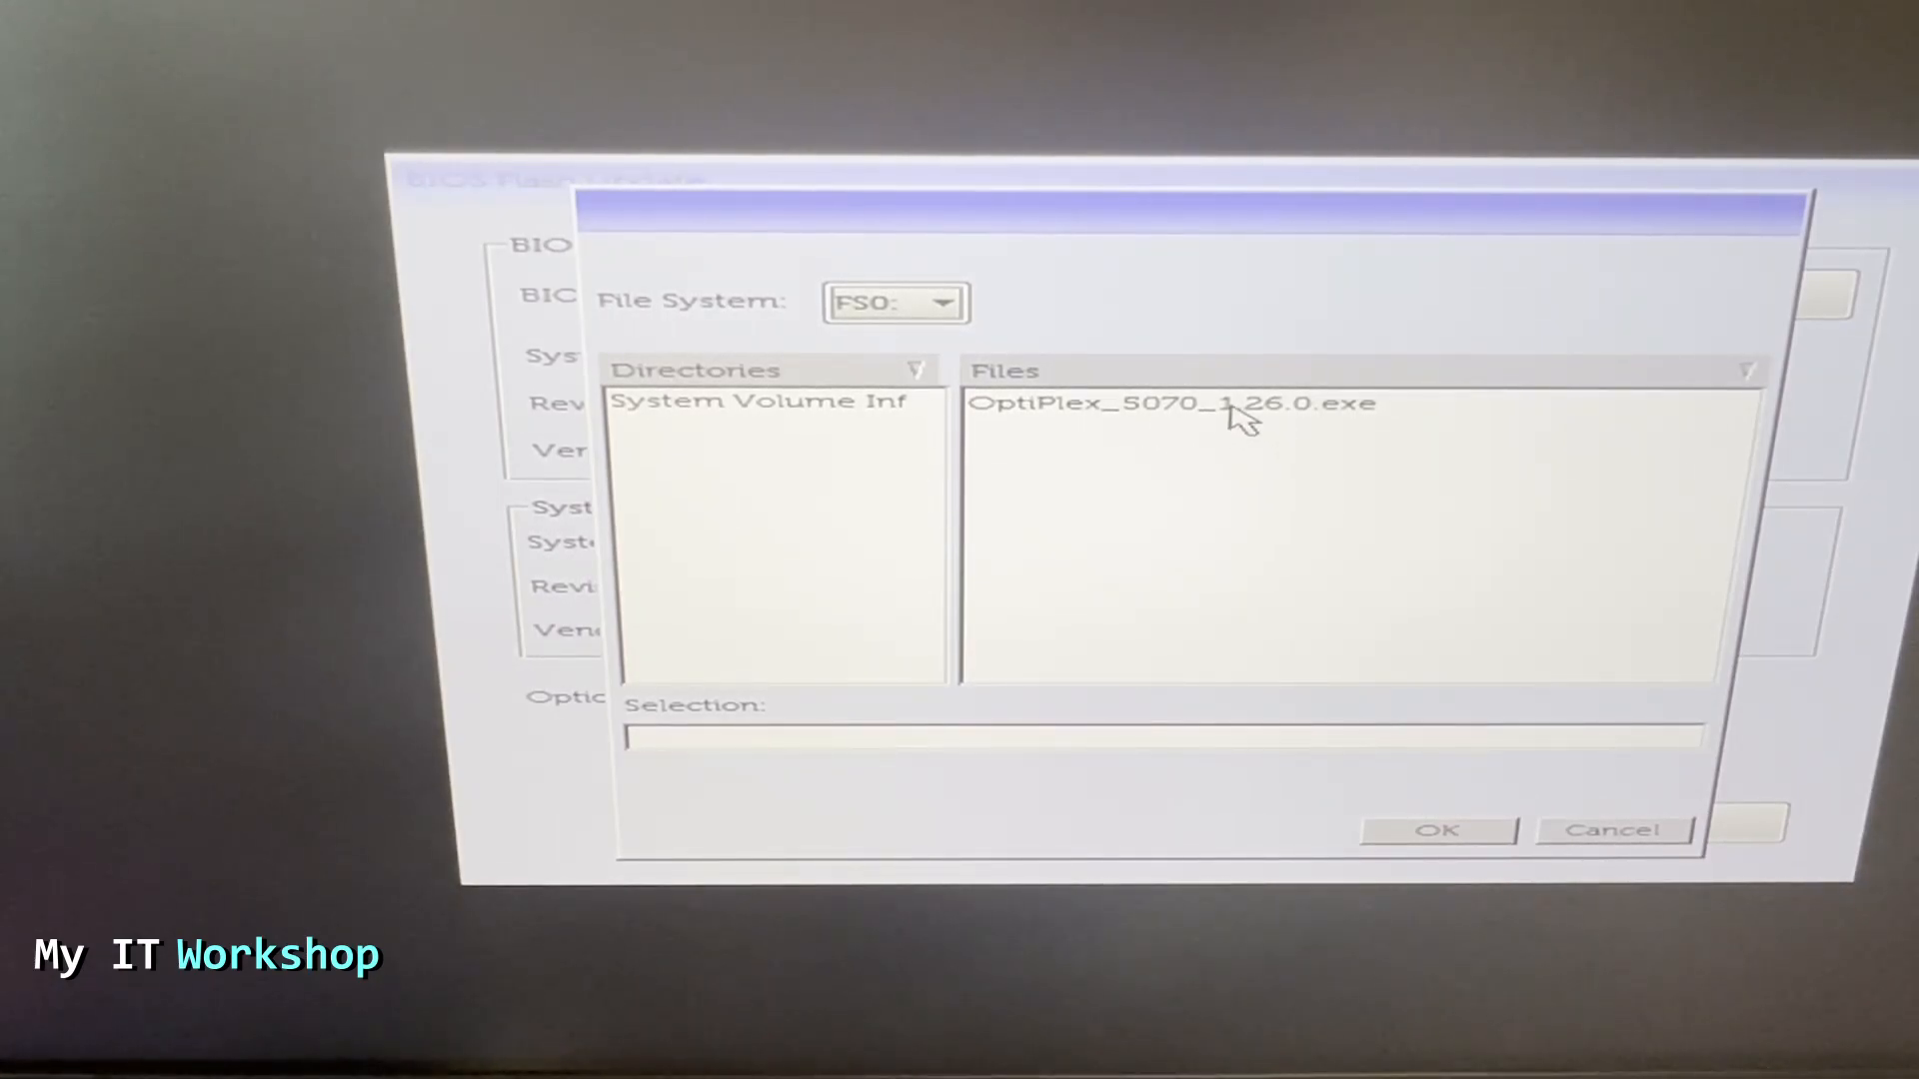
pyautogui.click(1171, 403)
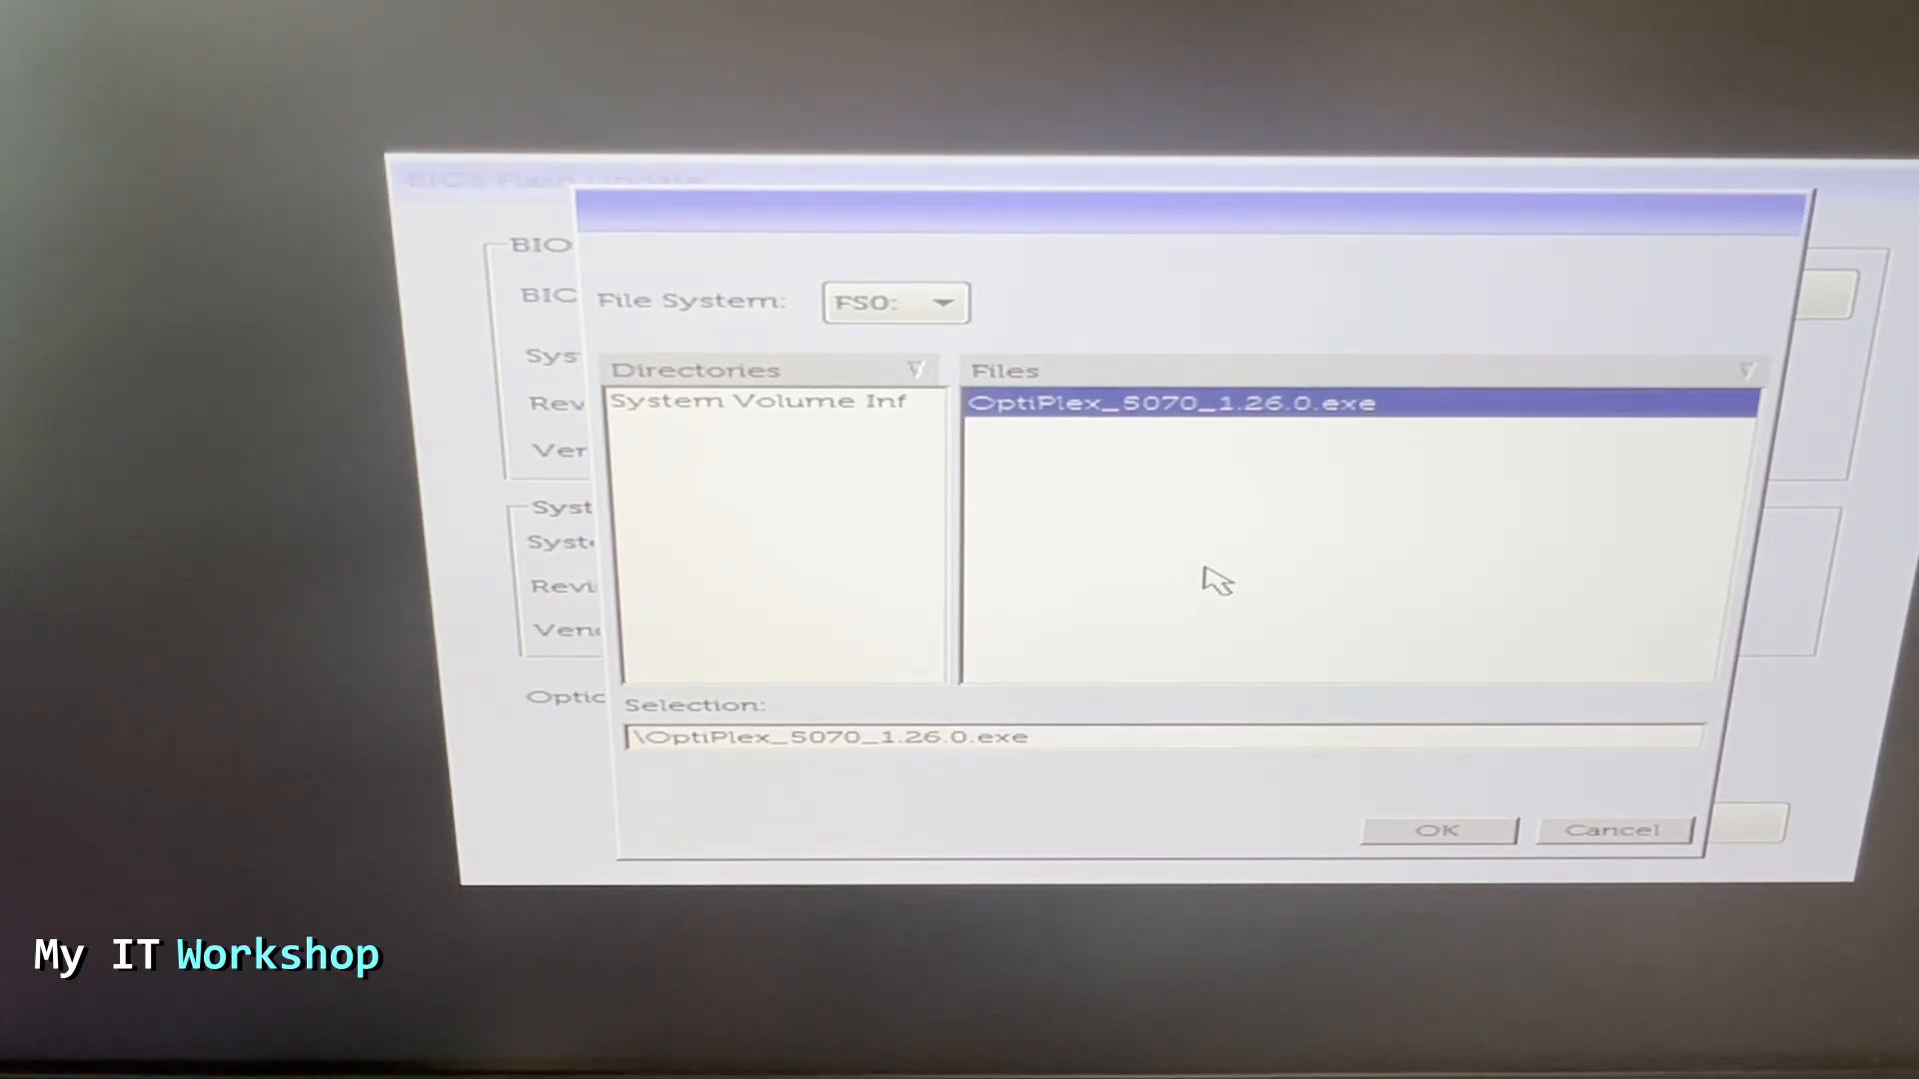
pyautogui.click(1437, 830)
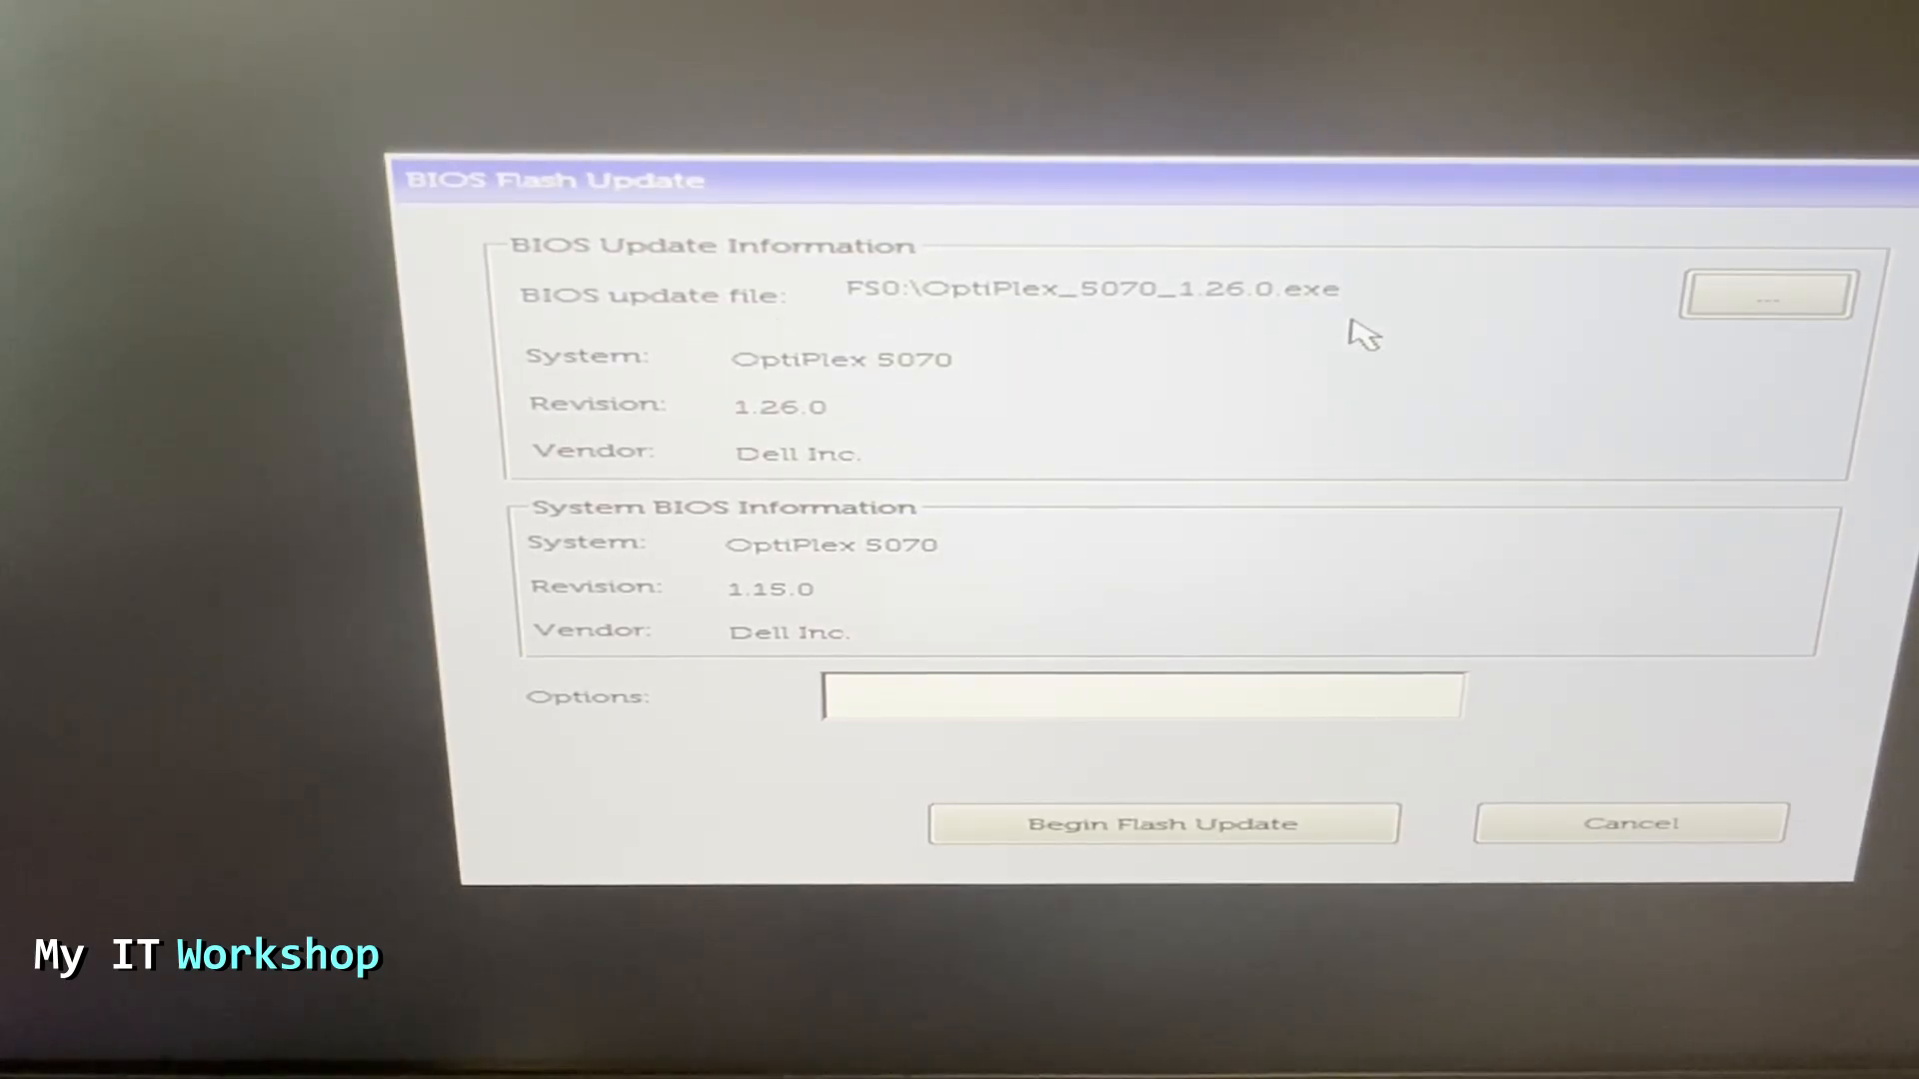
pyautogui.moveTo(648, 416)
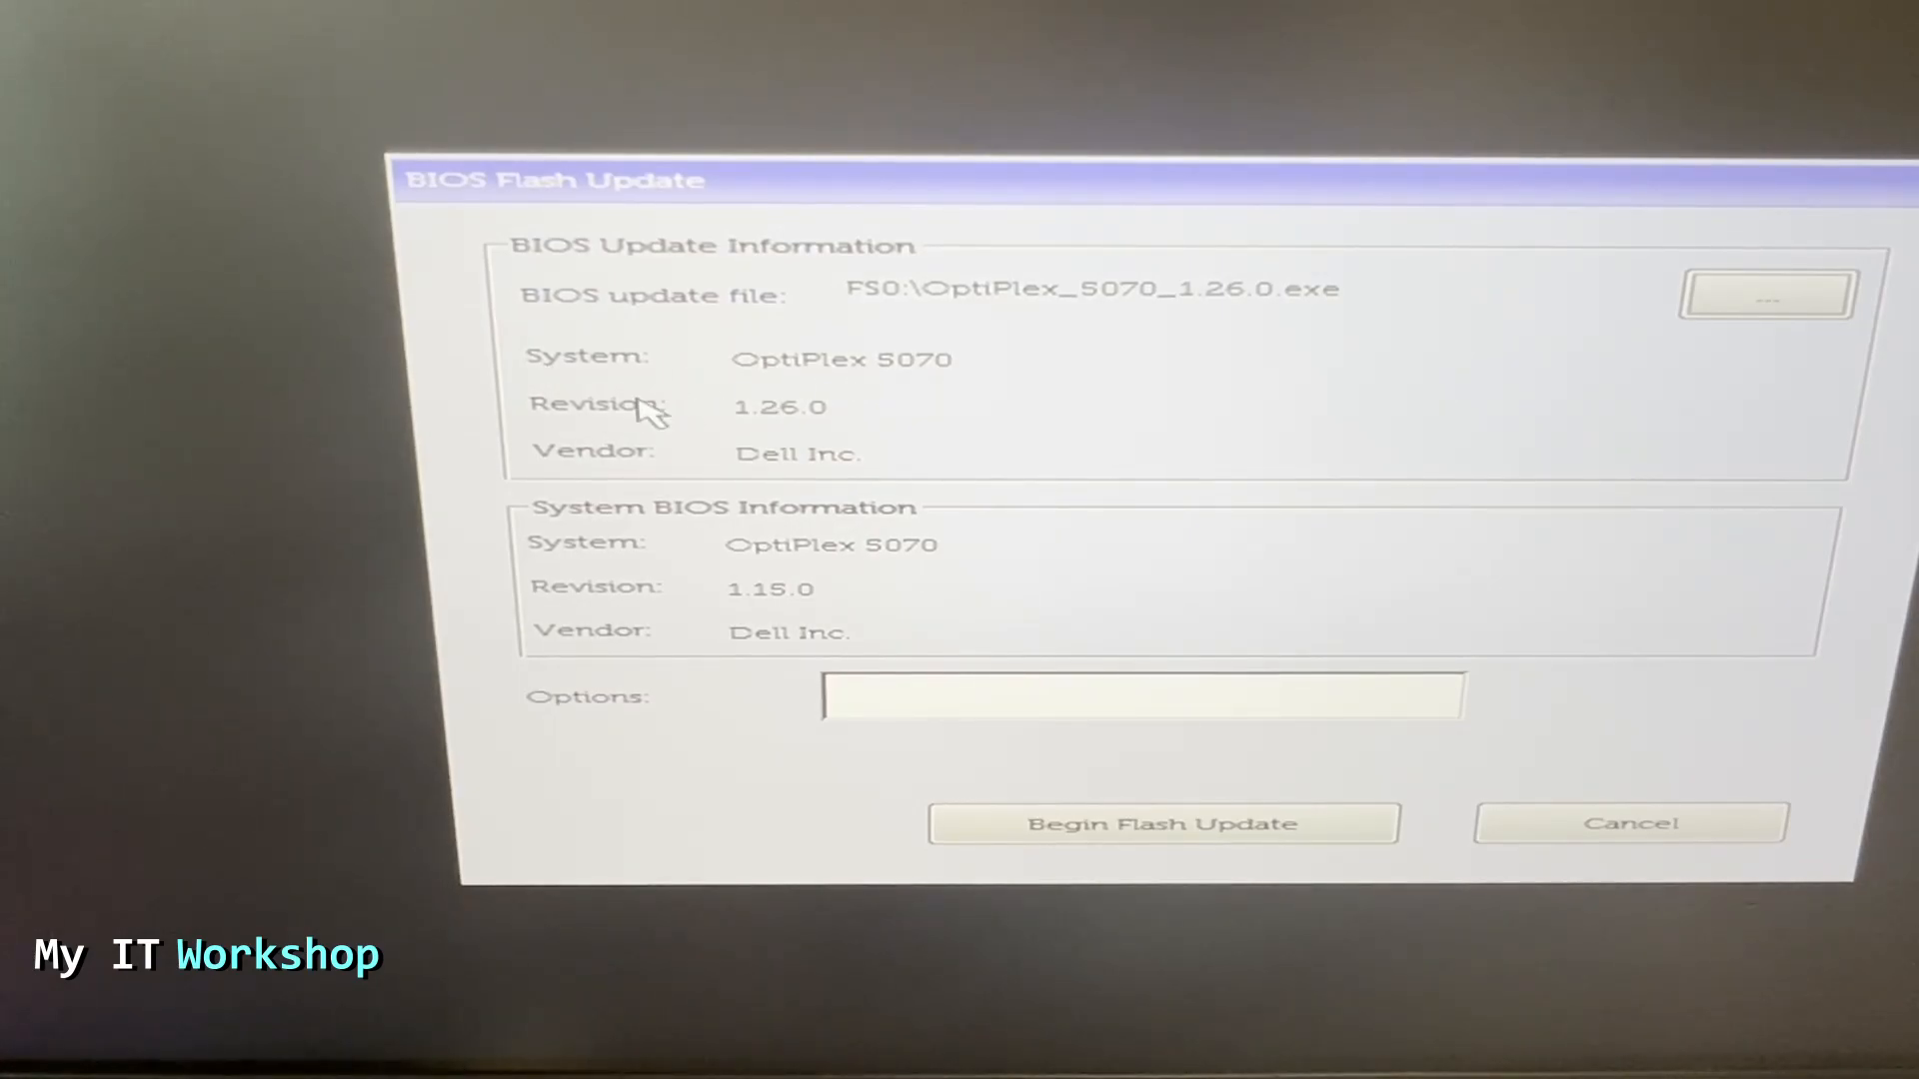
pyautogui.moveTo(771, 508)
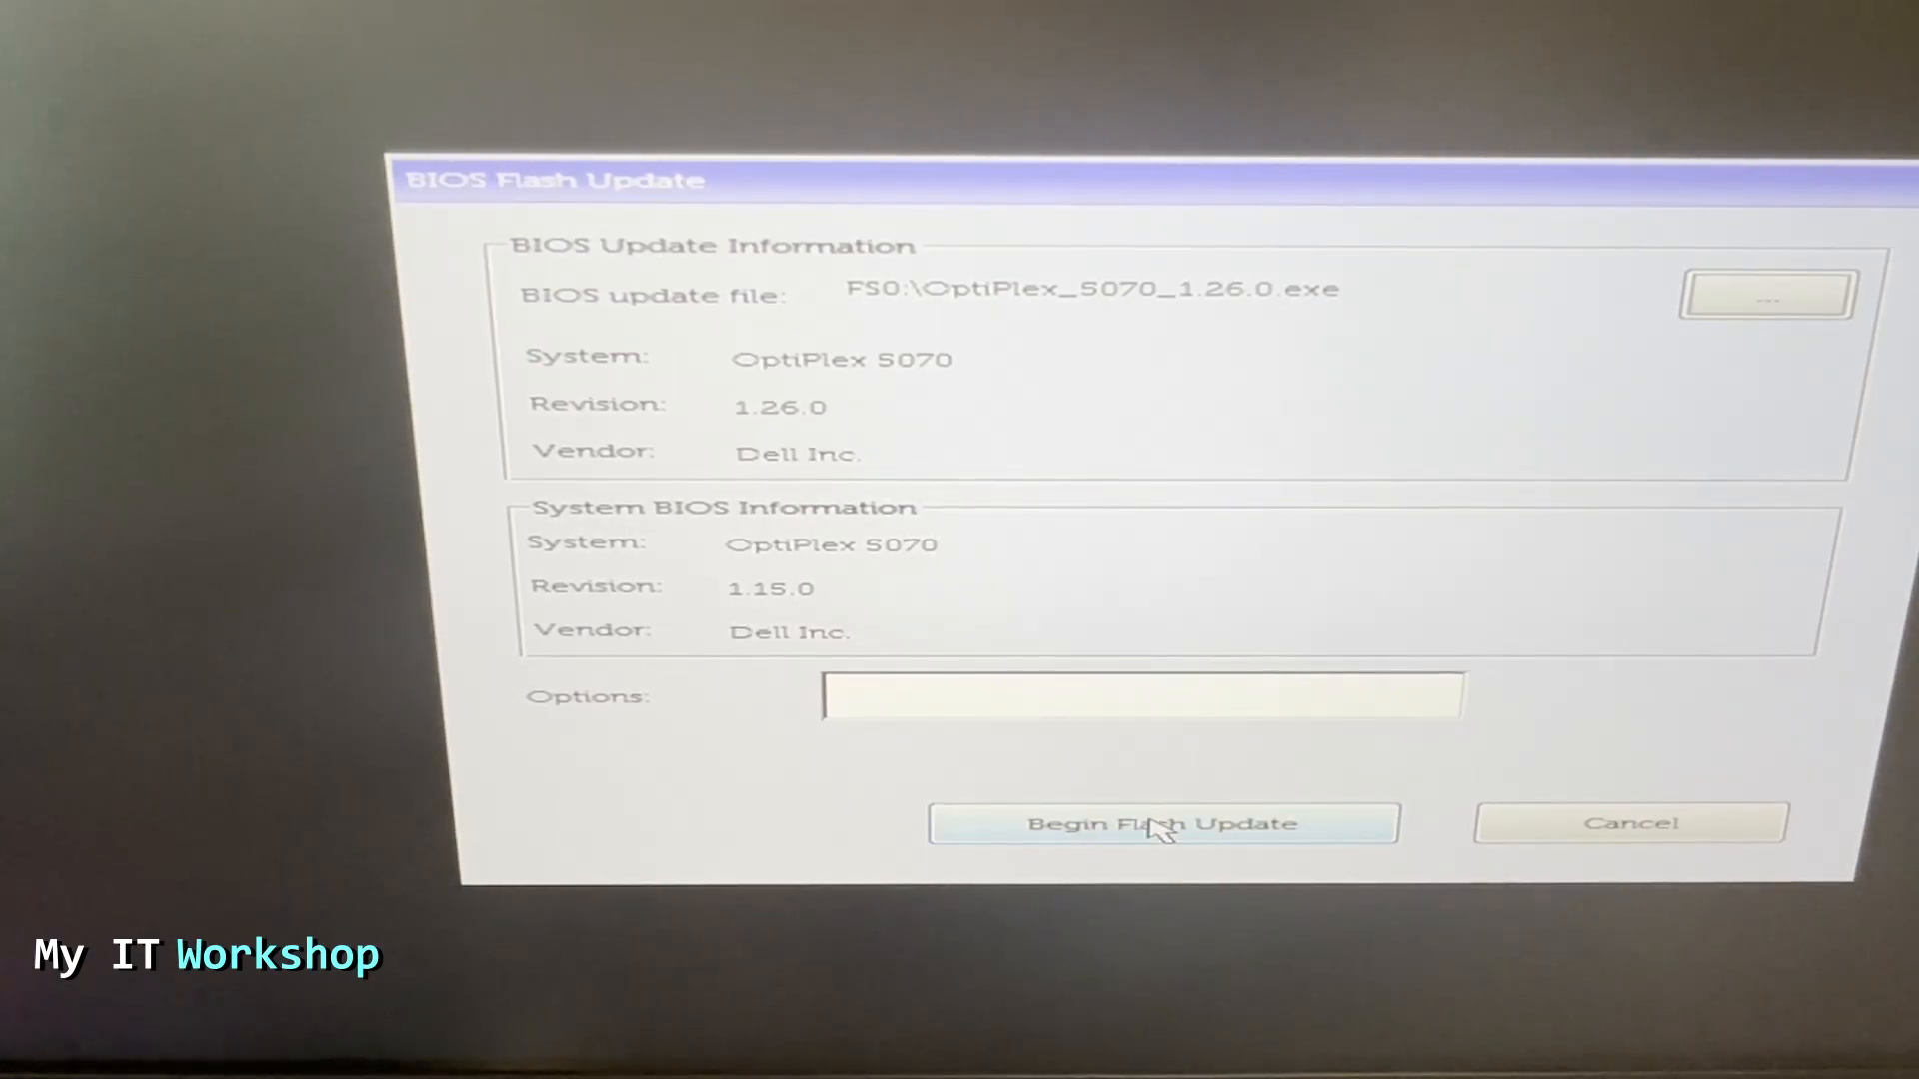
# Begin flashing the 1.26.0 BIOS and answer Yes to the warning dialog.
pyautogui.click(1162, 823)
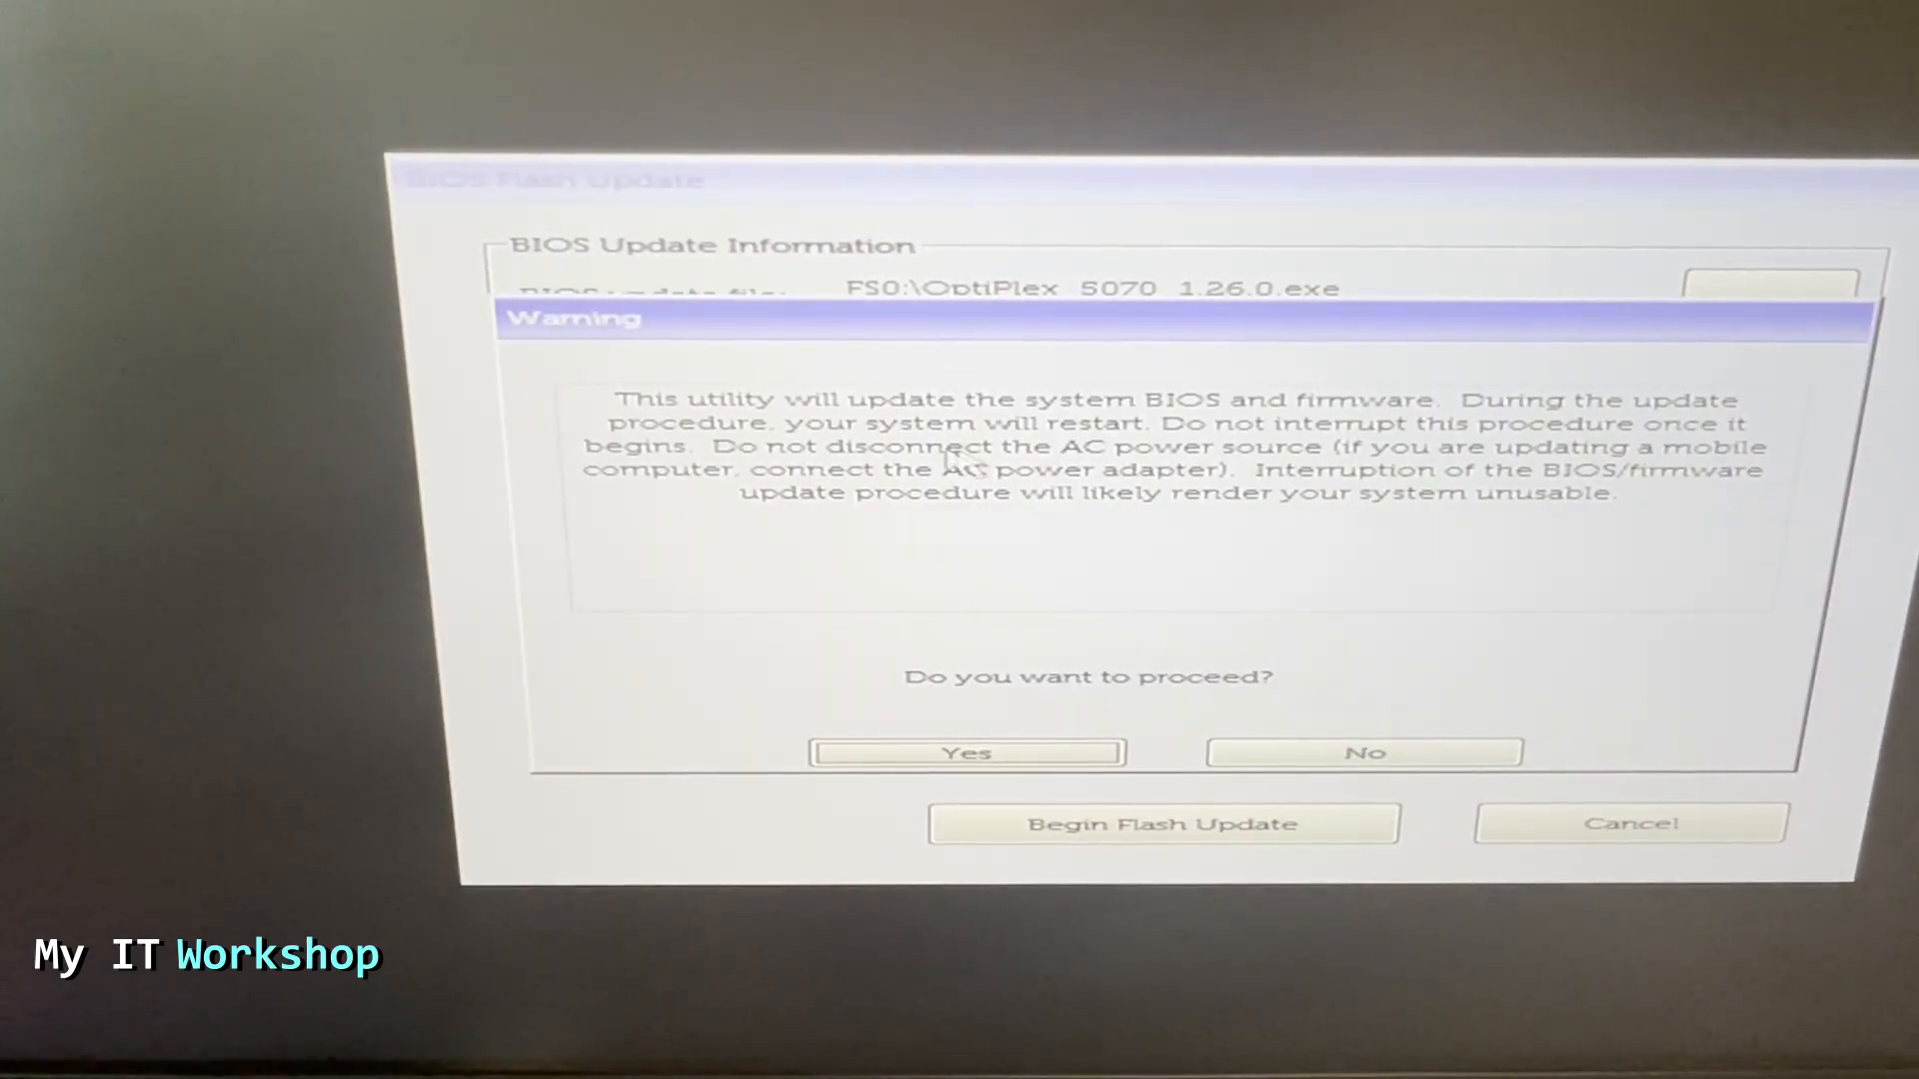
pyautogui.moveTo(1135, 541)
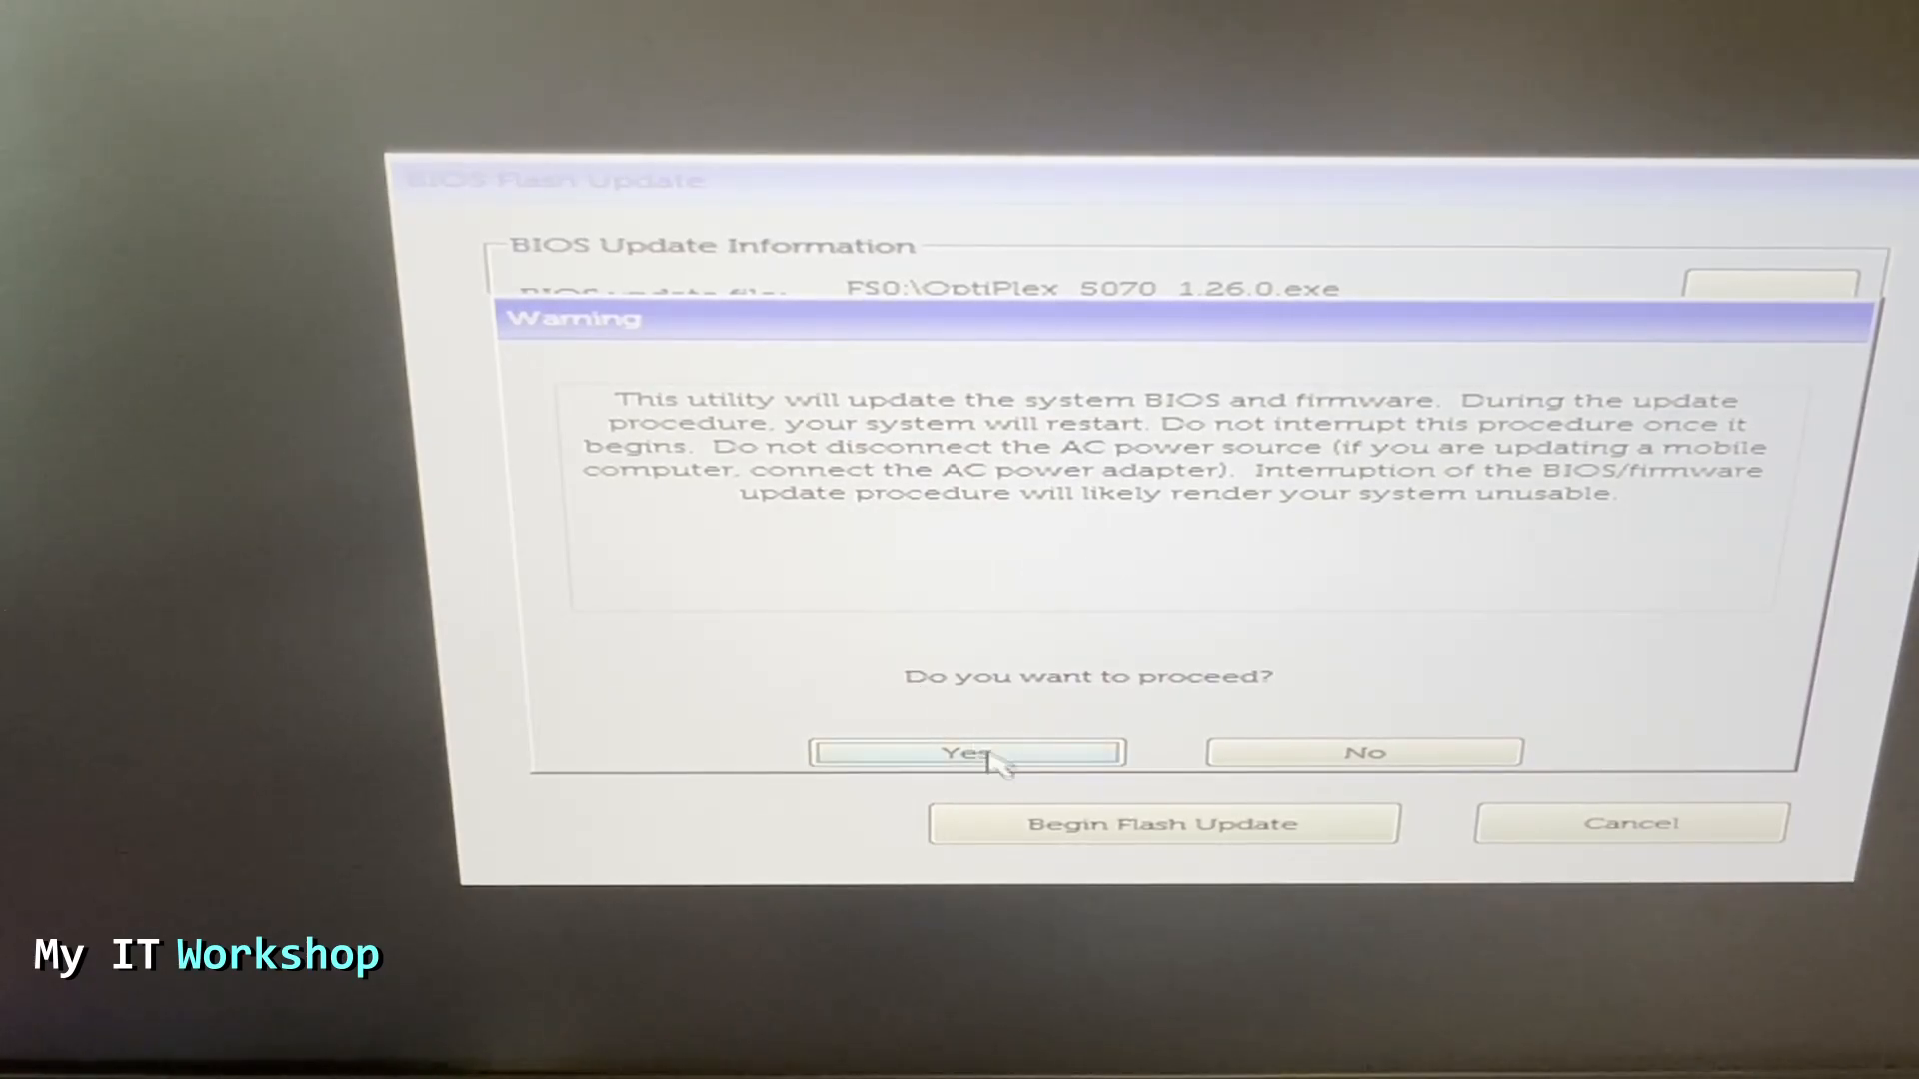
pyautogui.click(967, 752)
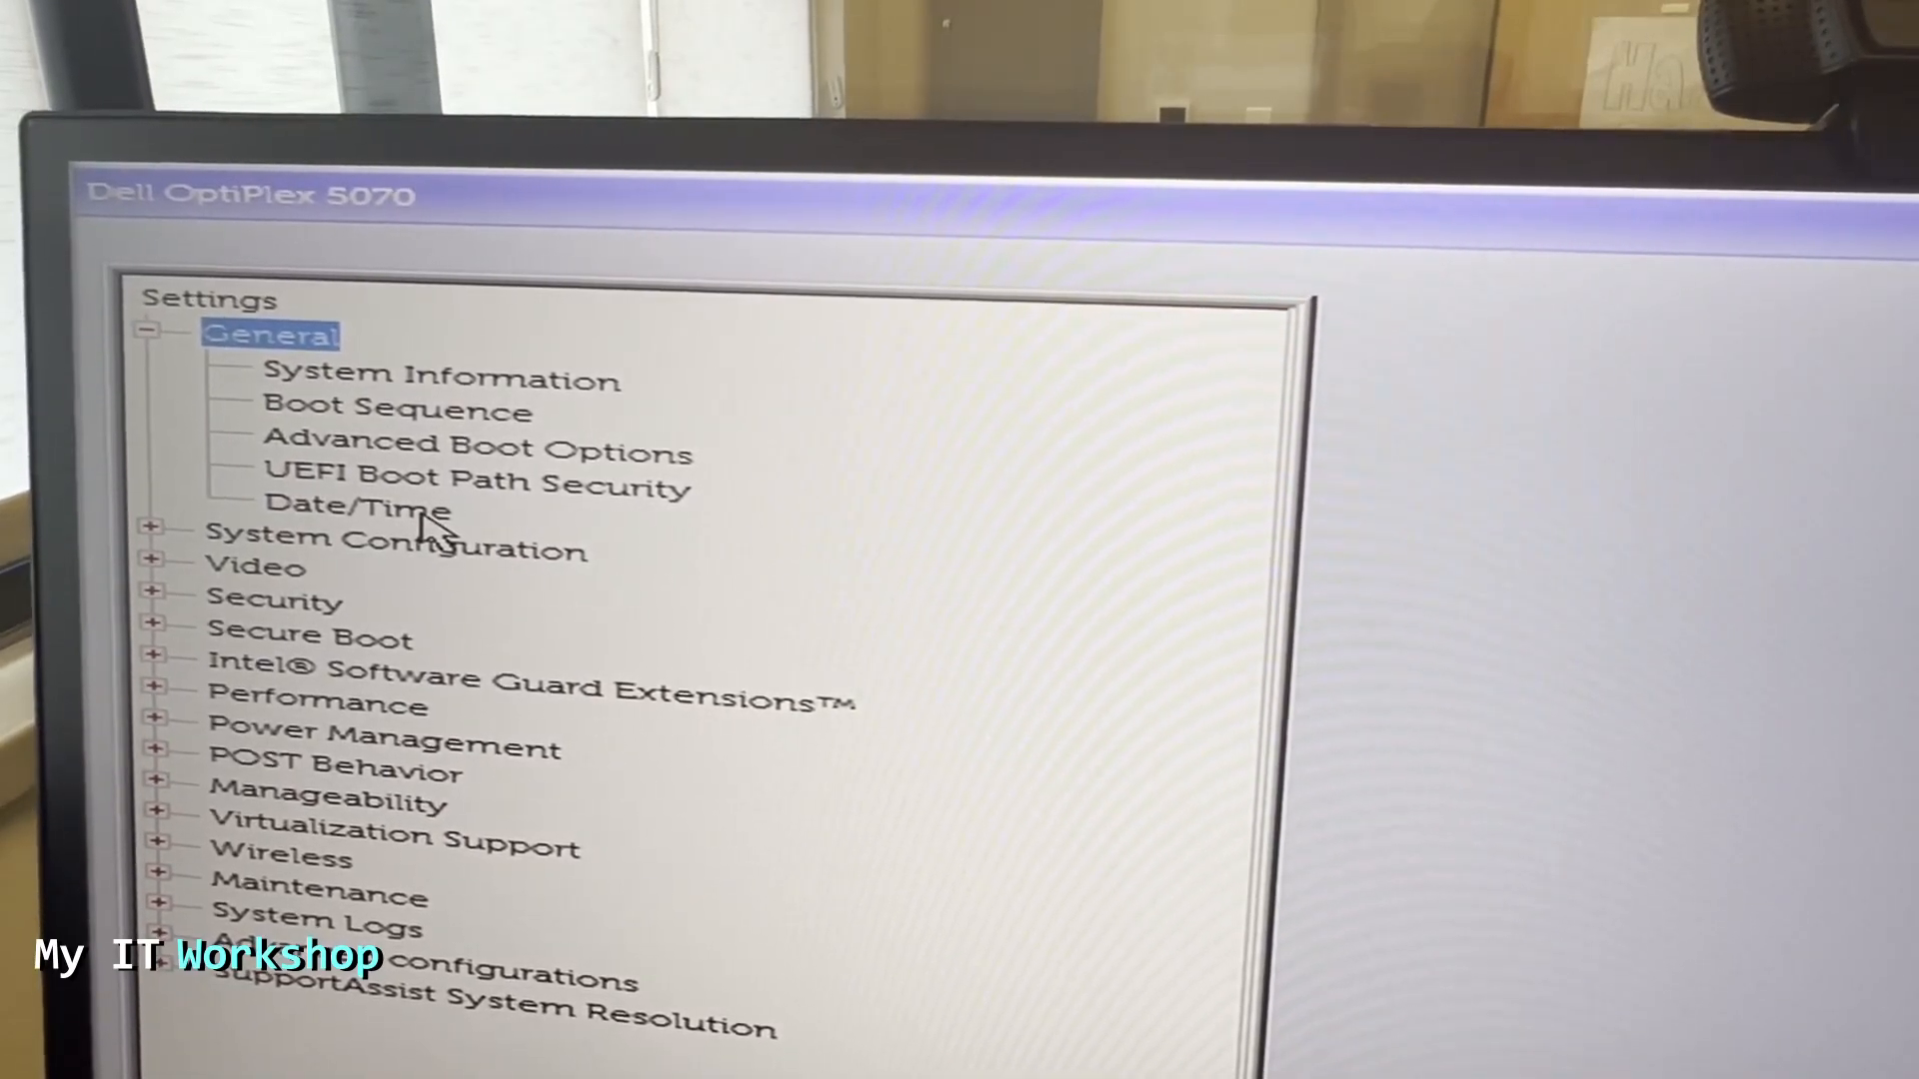
# Show System Information under General to confirm BIOS version 1.26.0.
pyautogui.click(435, 380)
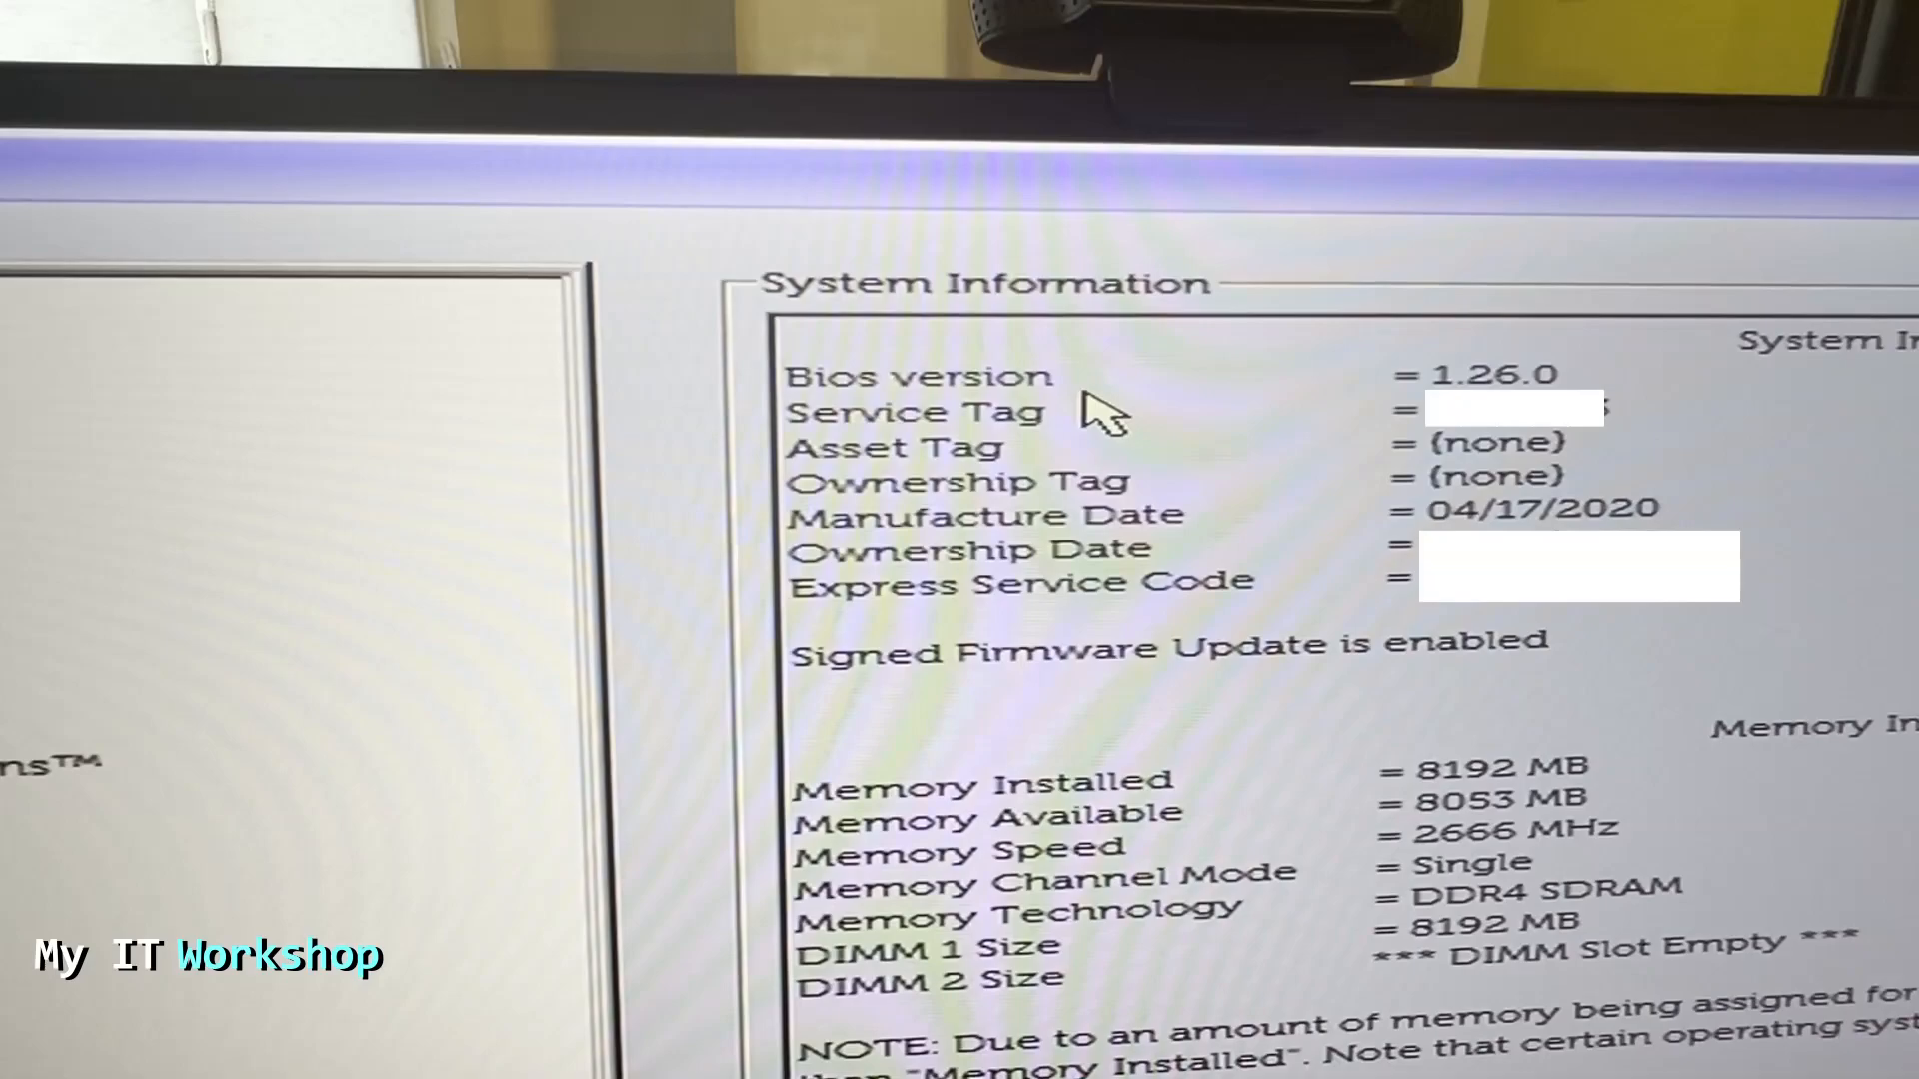
pyautogui.moveTo(1390, 392)
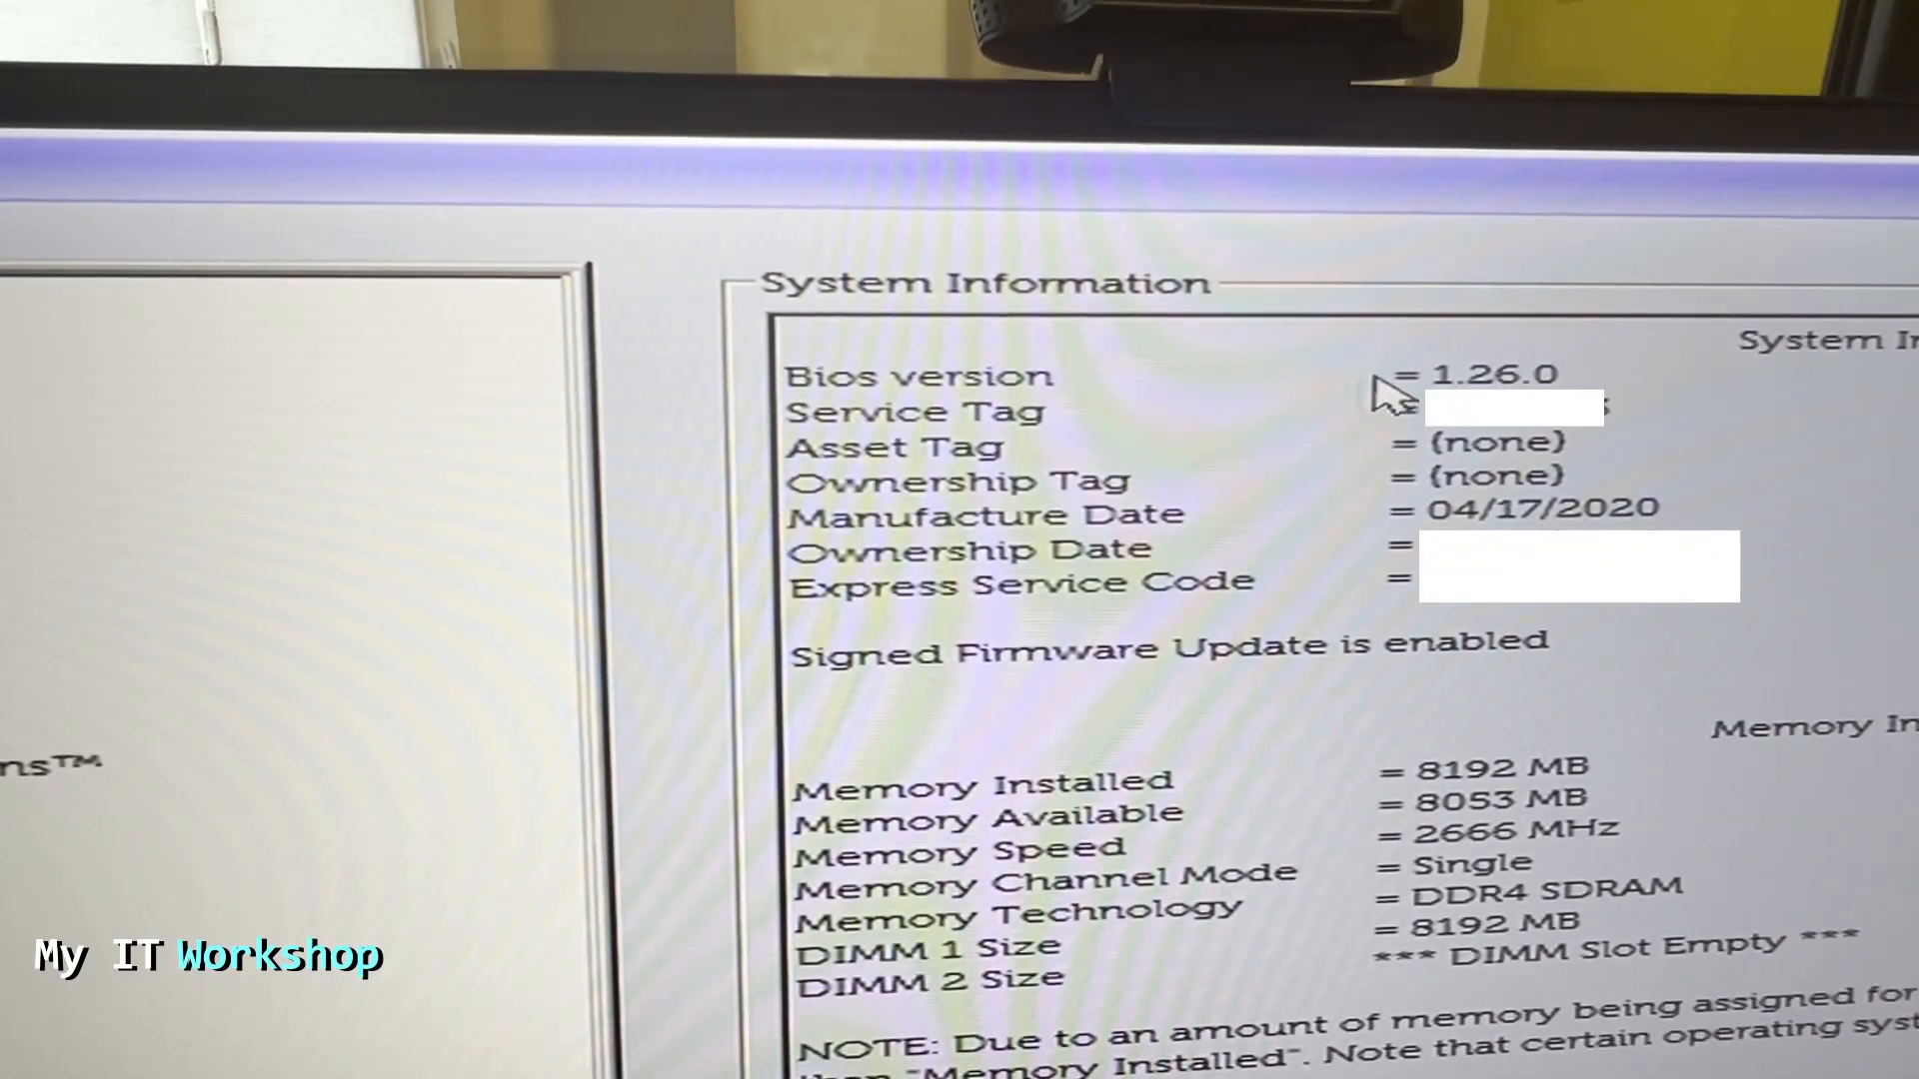
pyautogui.moveTo(1292, 392)
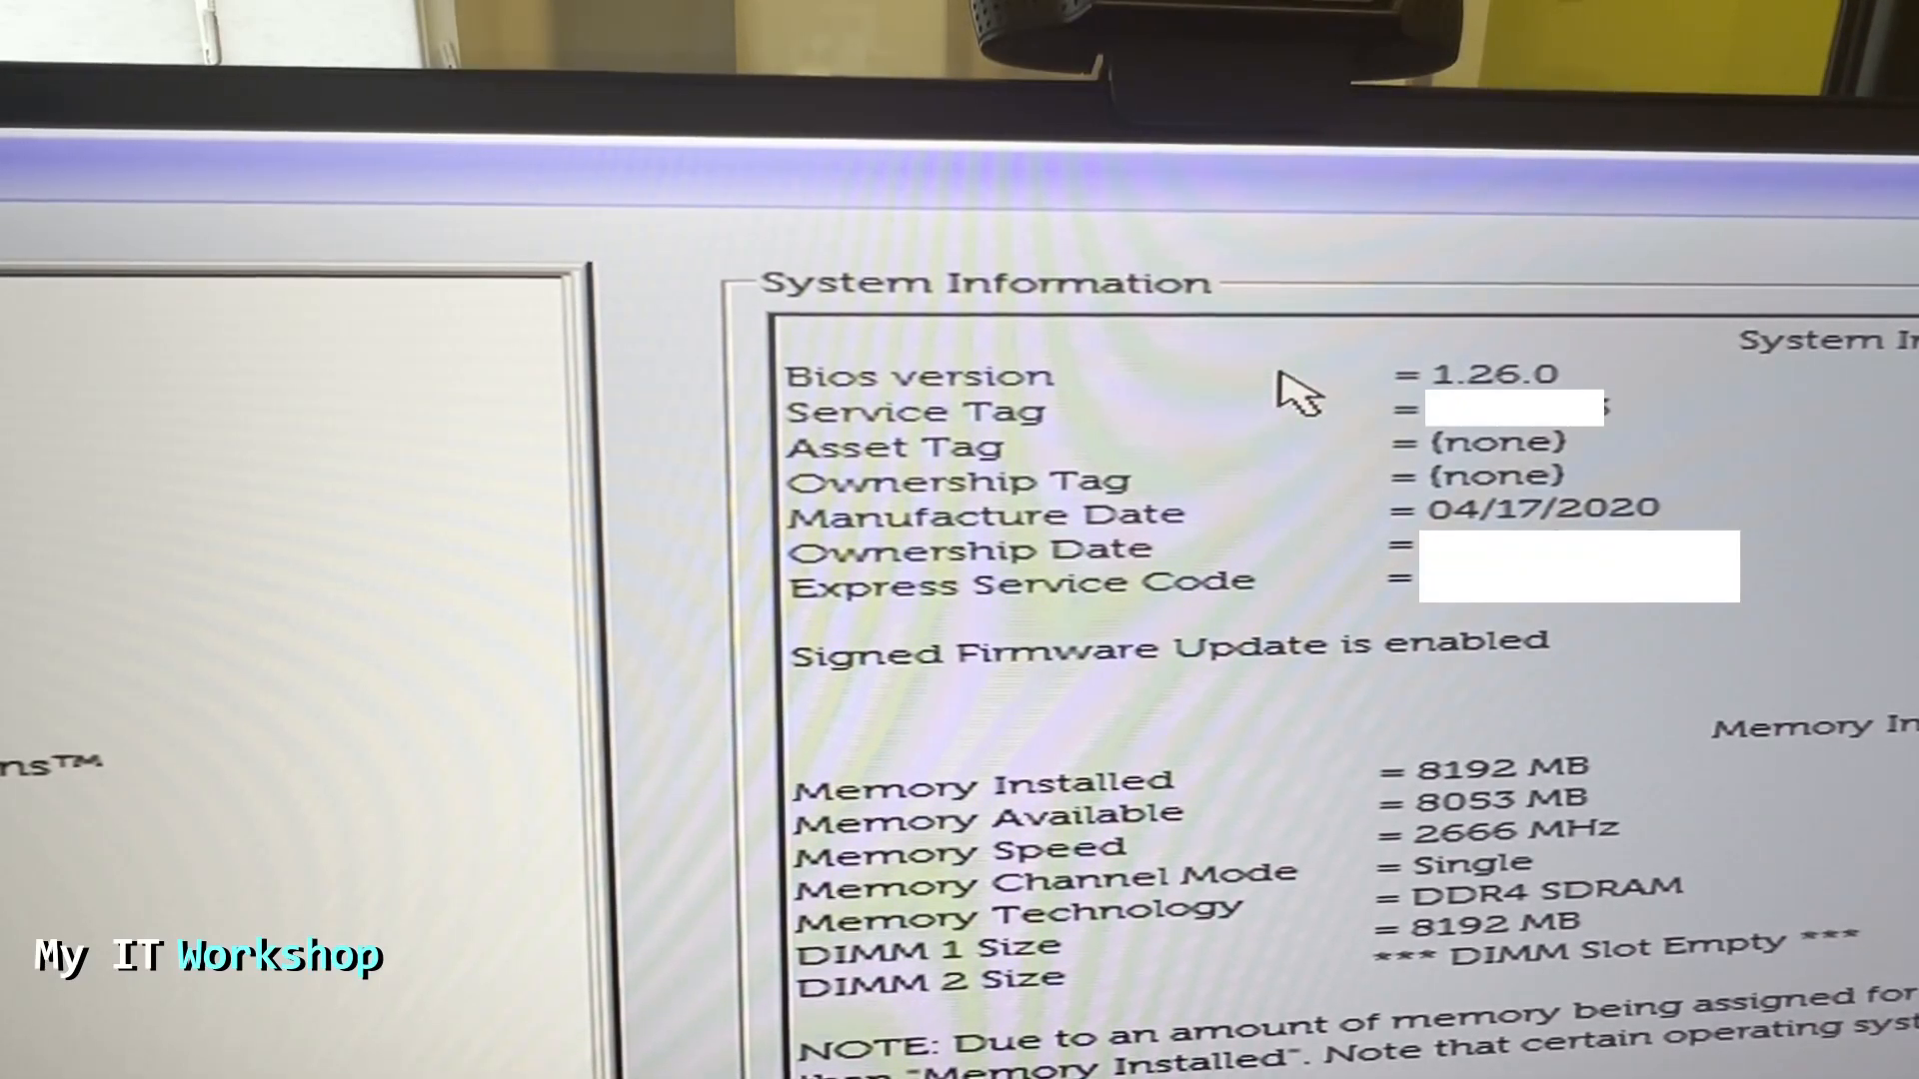